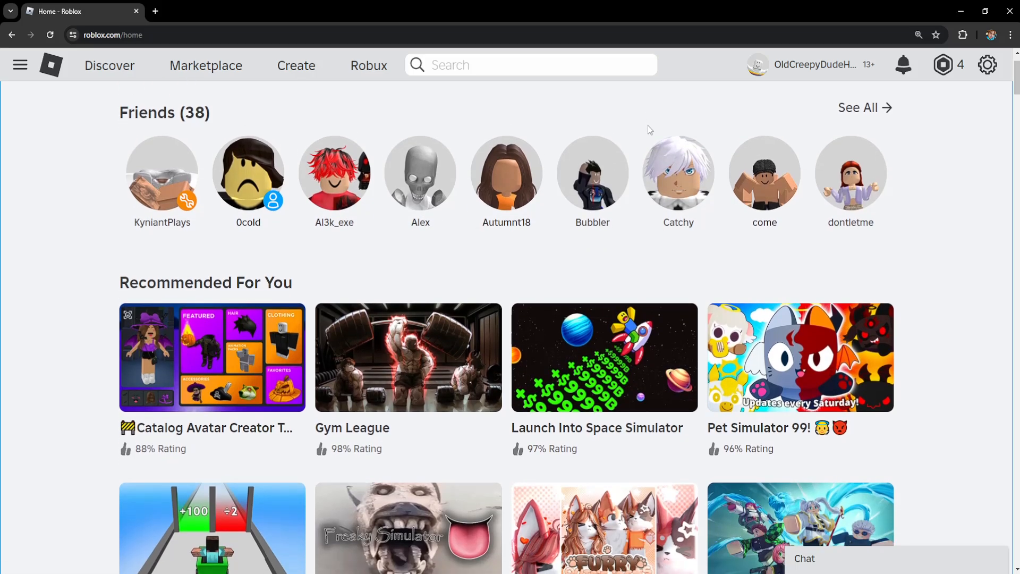
pyautogui.moveTo(1011, 34)
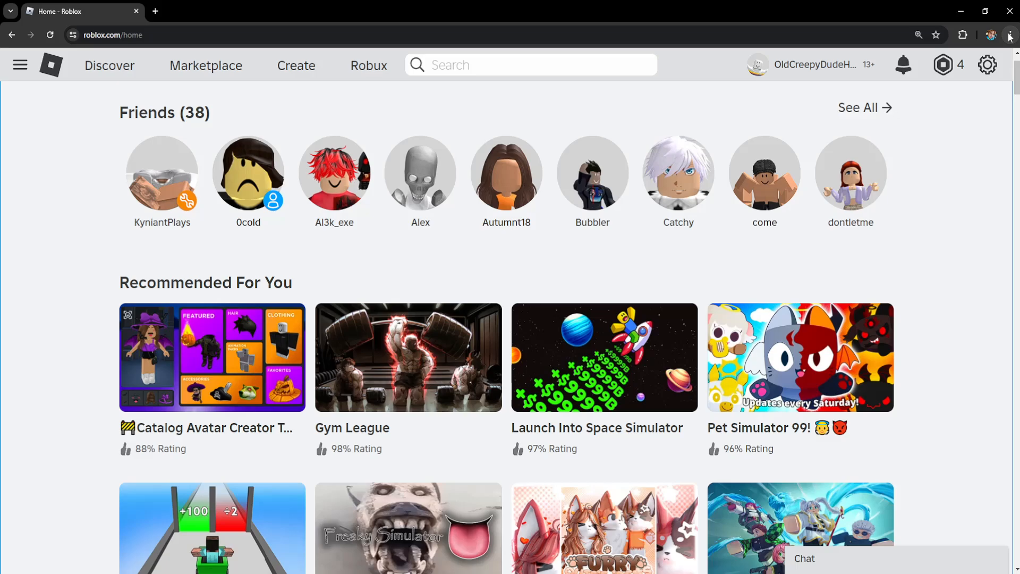
# - Bring up Chrome's three-dot main menu over the Roblox home page
pyautogui.click(1013, 35)
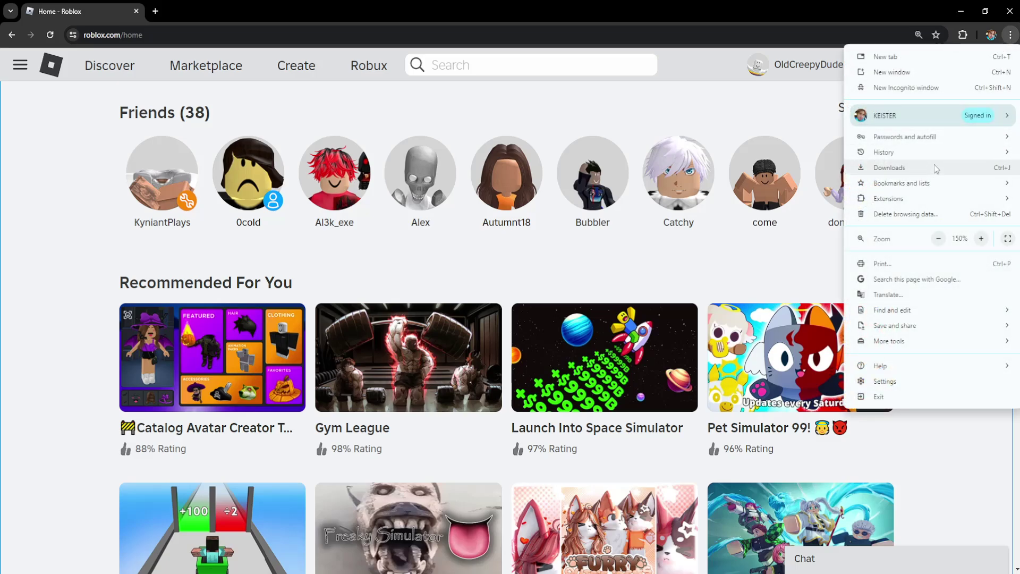
# - Go to Chrome Settings and search for "cookies"
pyautogui.click(884, 381)
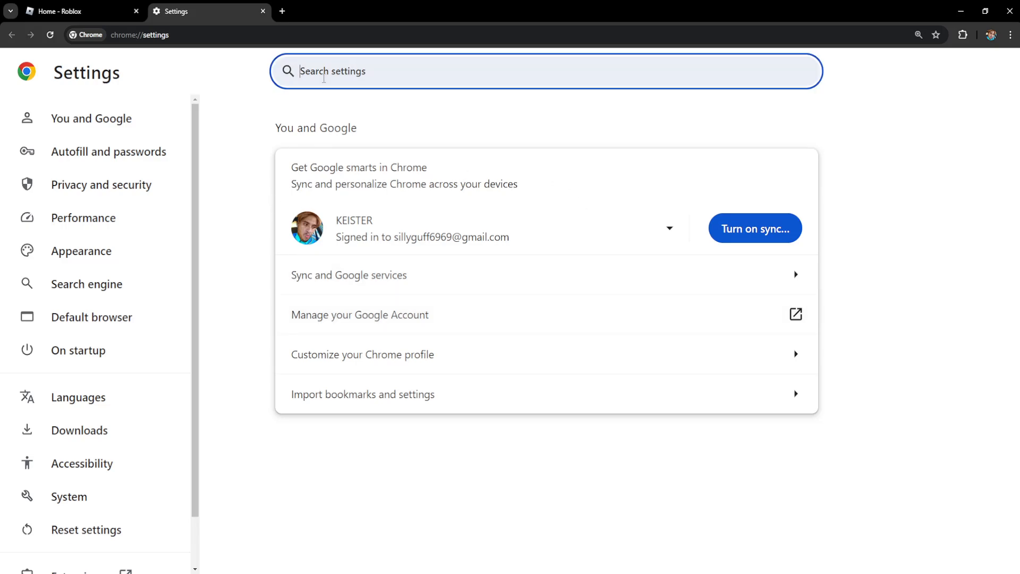
pyautogui.write('cookies')
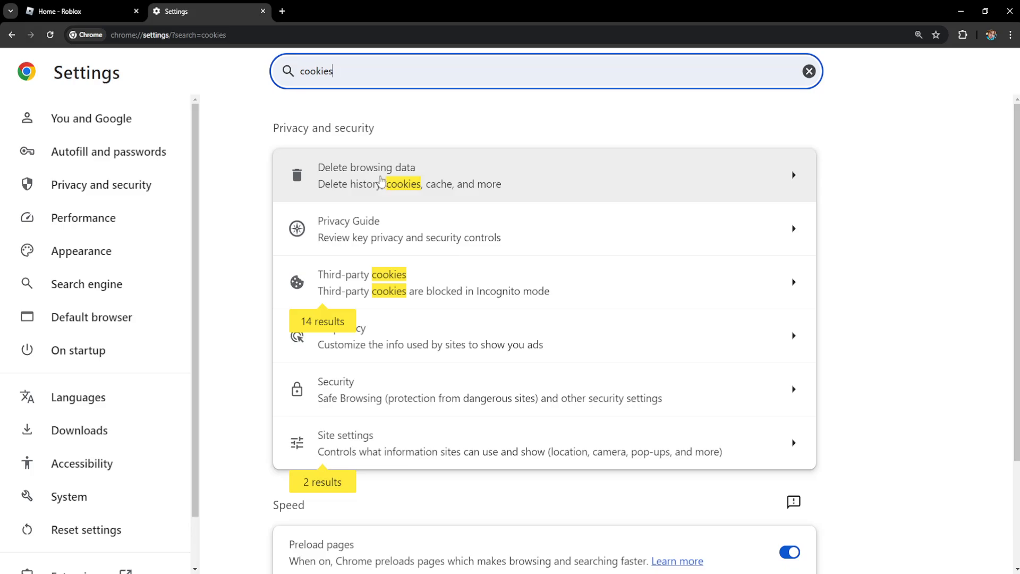
# - Mark cookies and site data for deletion with time range All time, then leave Settings
pyautogui.click(376, 176)
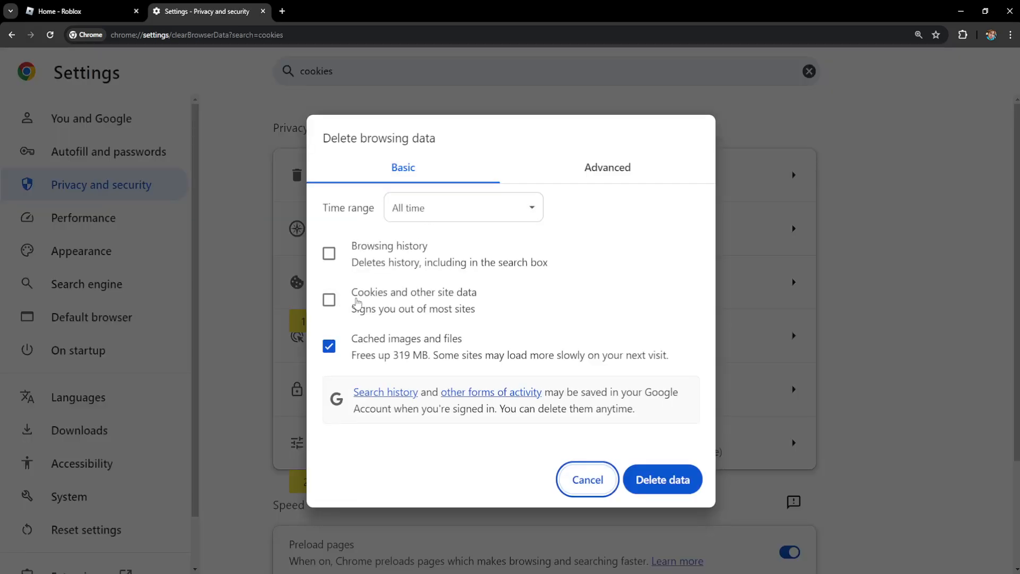
pyautogui.click(329, 300)
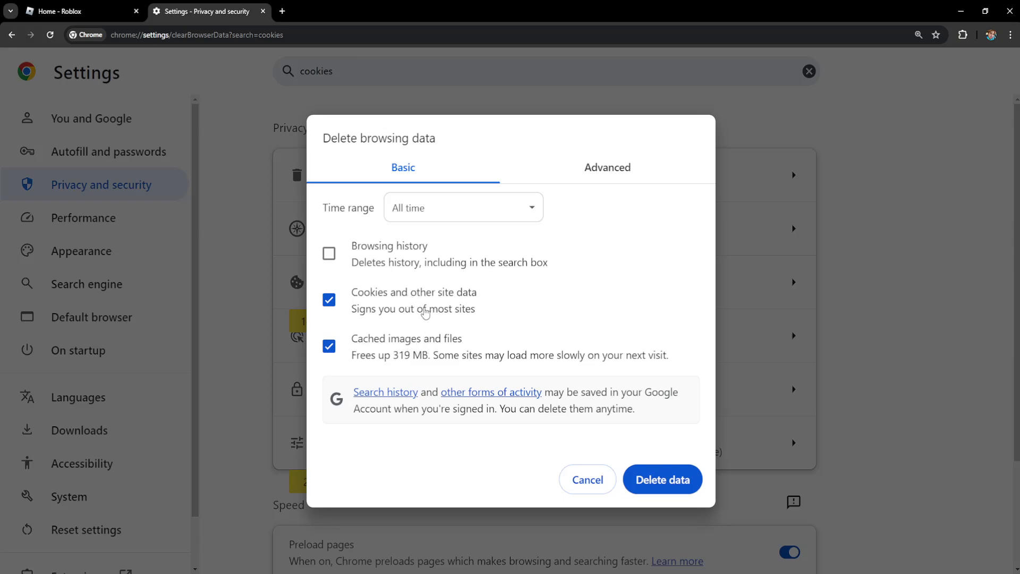
pyautogui.moveTo(444, 328)
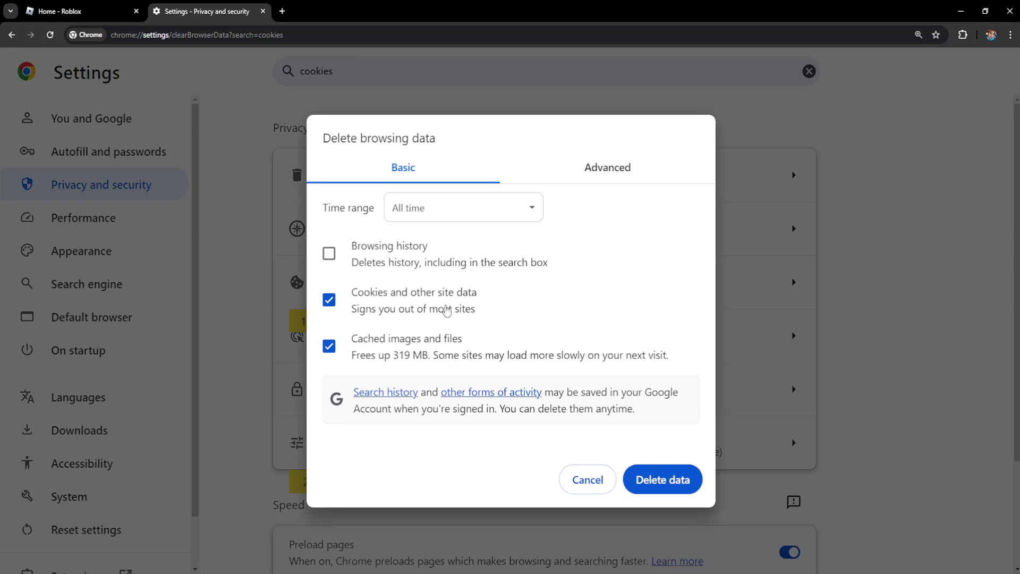
pyautogui.click(463, 207)
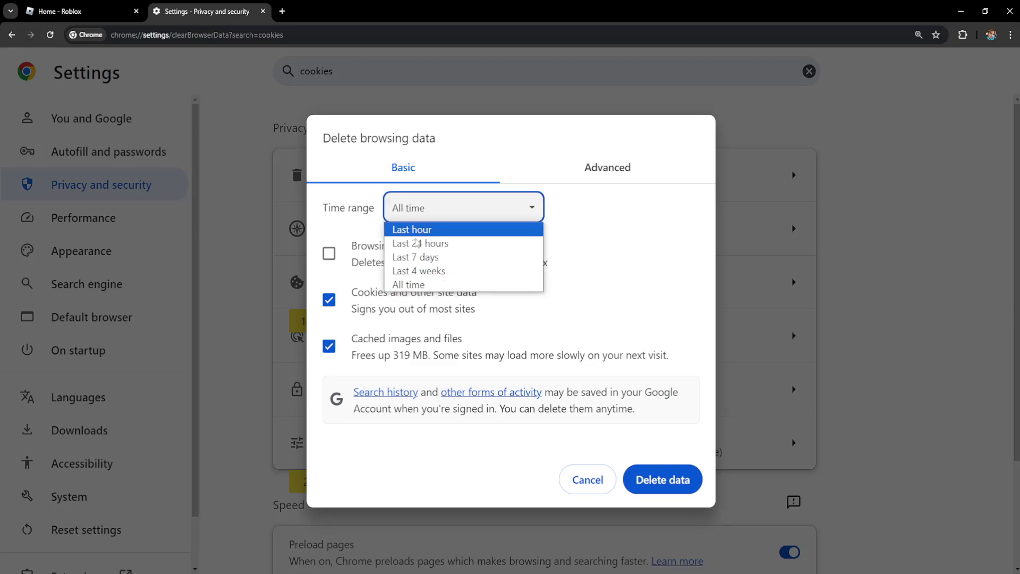
pyautogui.click(408, 284)
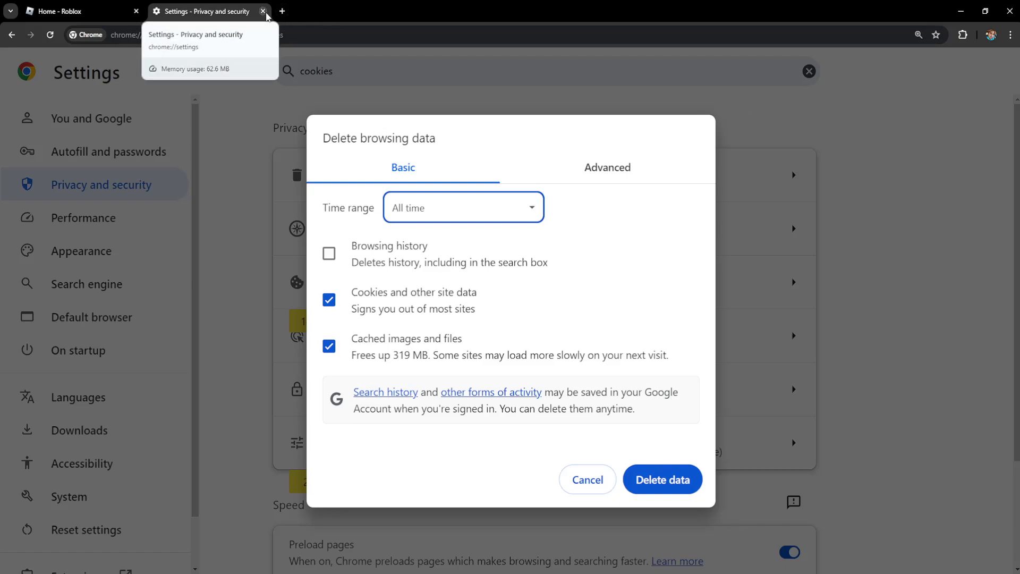
pyautogui.click(263, 11)
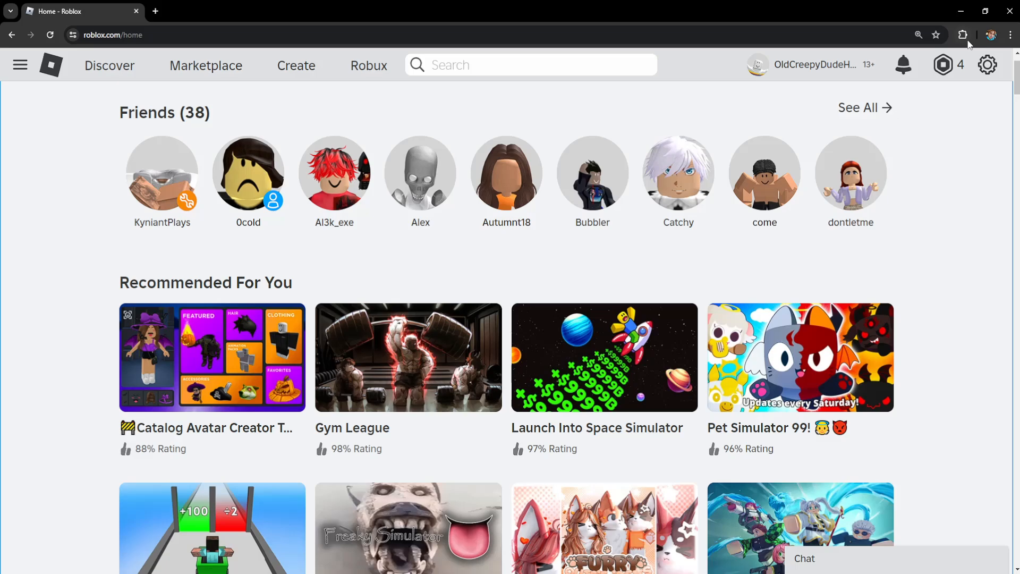
# - Reach the Manage extensions page from the toolbar Extensions icon
pyautogui.click(963, 34)
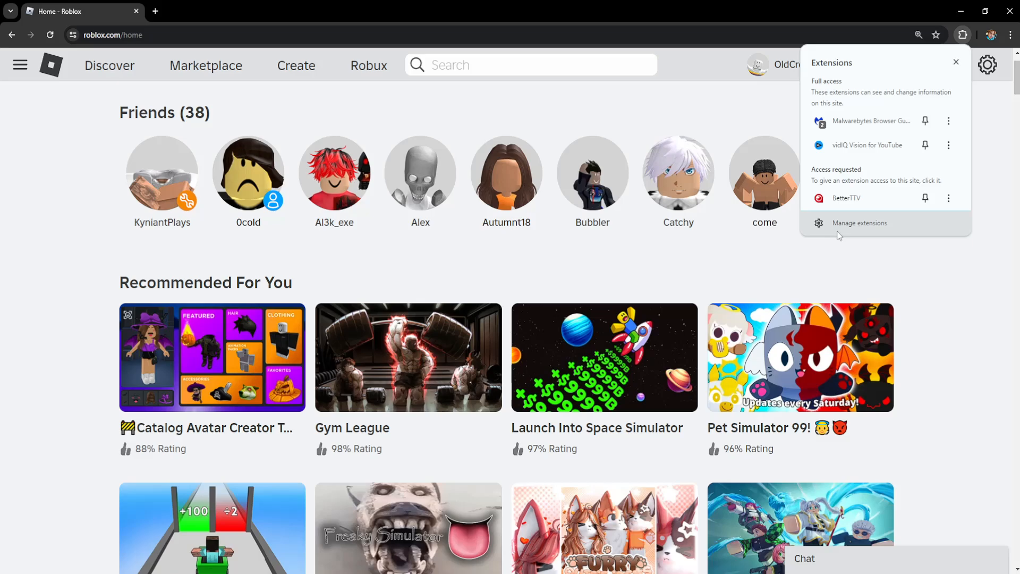
pyautogui.click(859, 222)
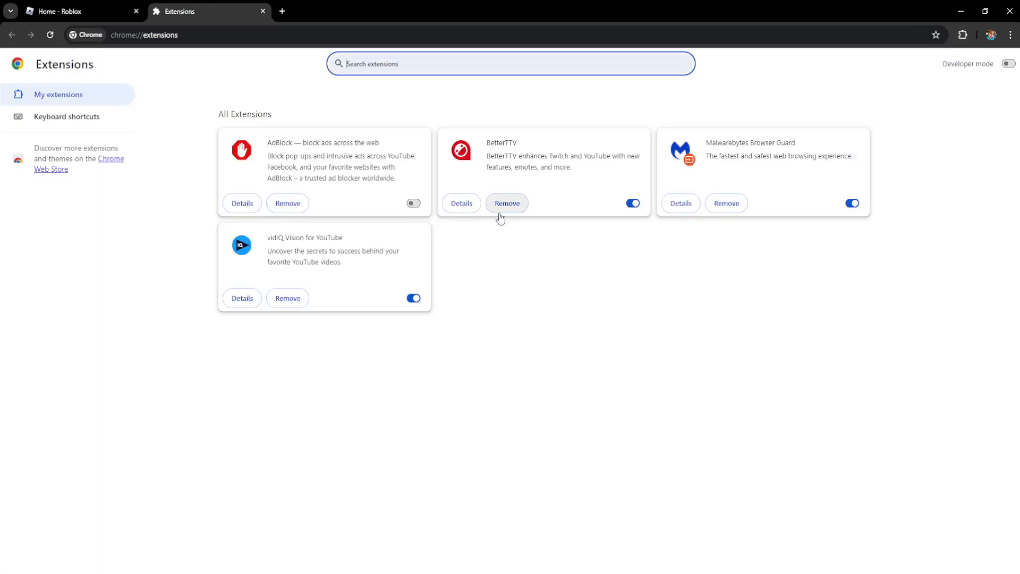
pyautogui.moveTo(362, 248)
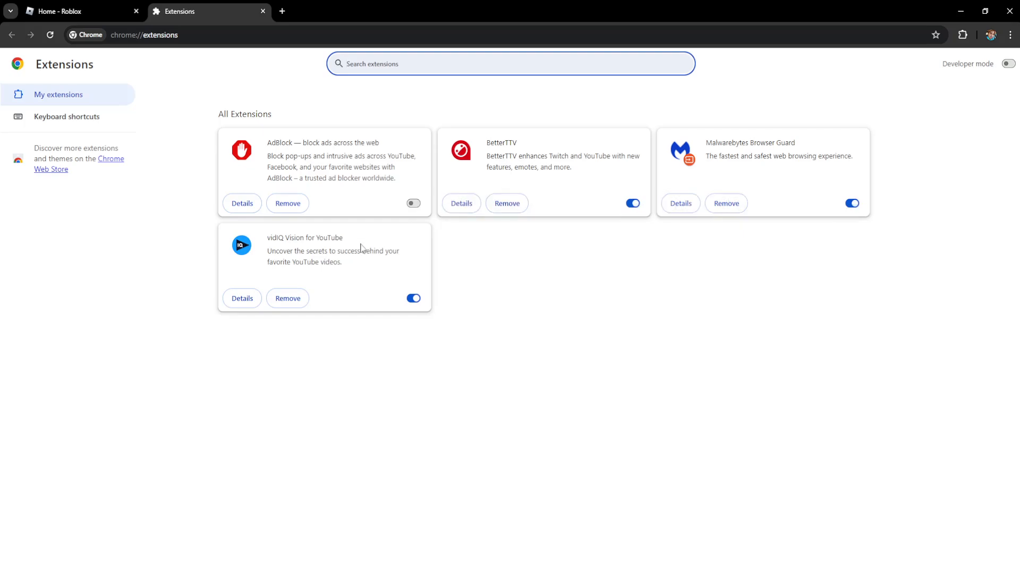
pyautogui.moveTo(852, 204)
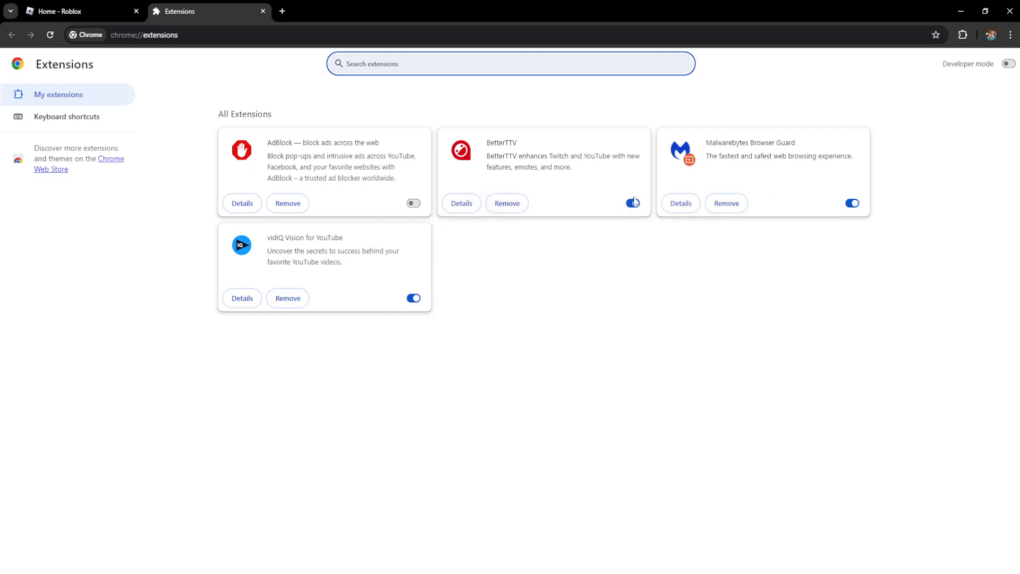
# - Toggle the BetterTTV extension while reviewing AdBlock, Malwarebytes and vidIQ
pyautogui.click(632, 203)
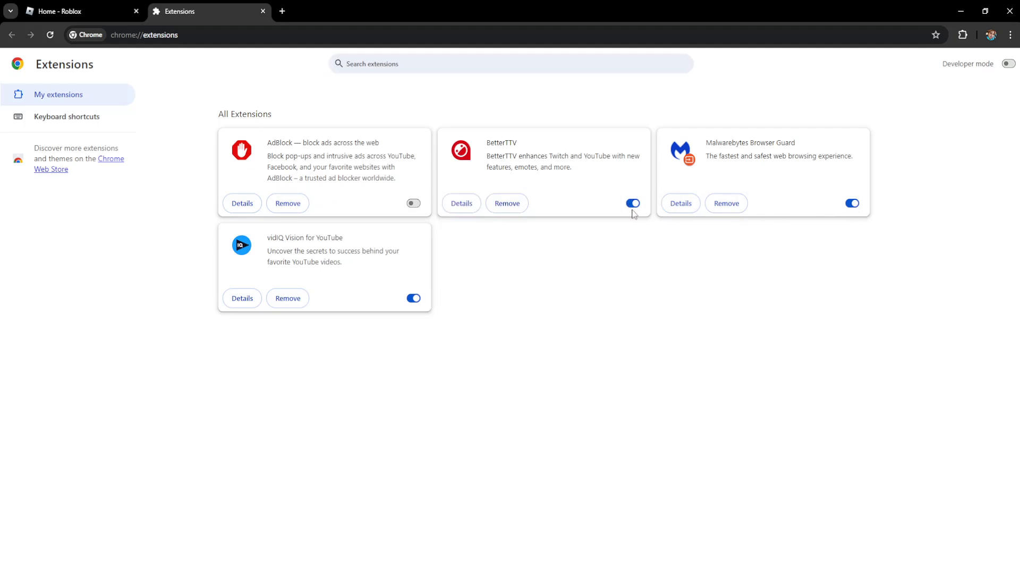
pyautogui.moveTo(641, 269)
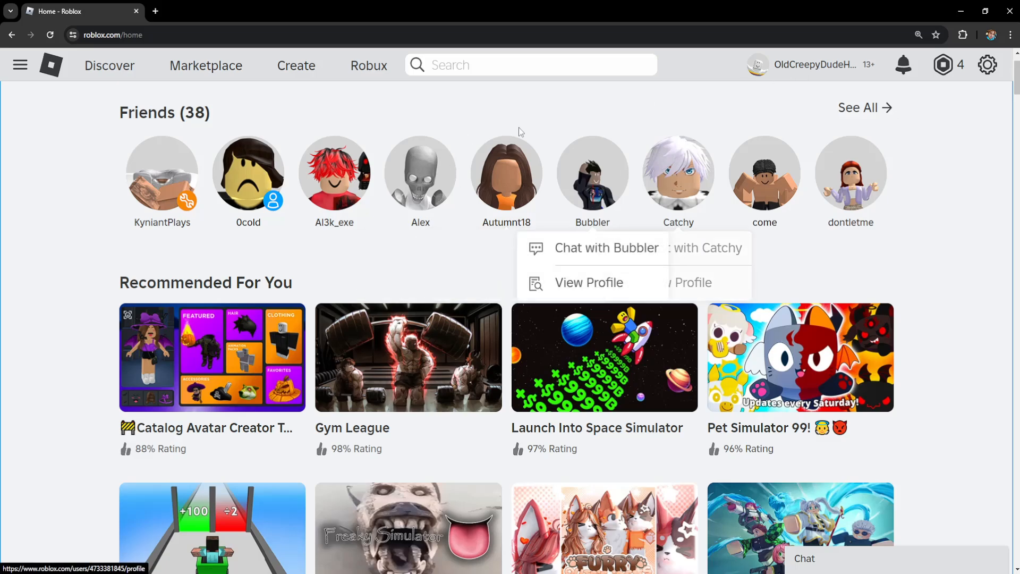
# - Scroll down the Roblox home page to the recommended games list
pyautogui.scroll(-3)
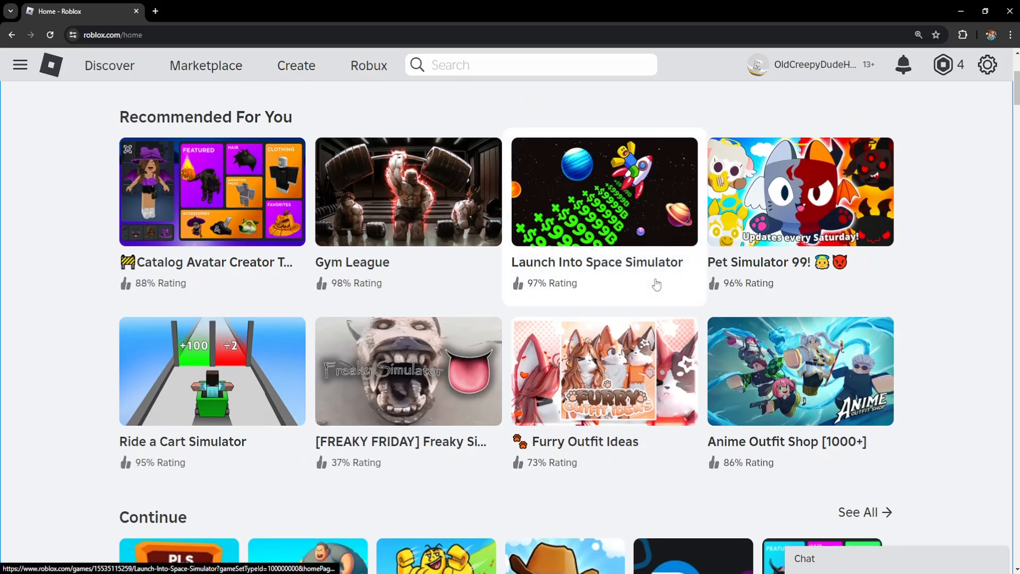